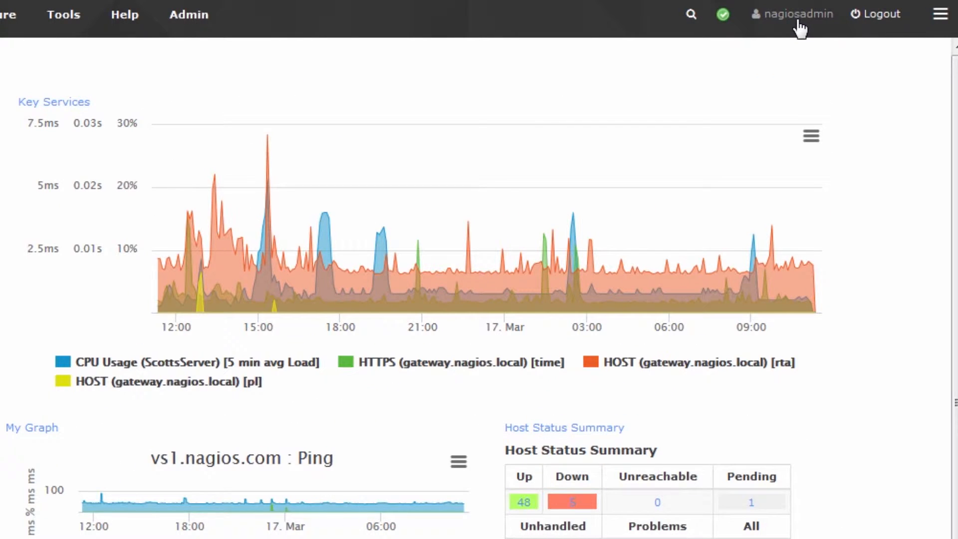
mouse_move(792, 45)
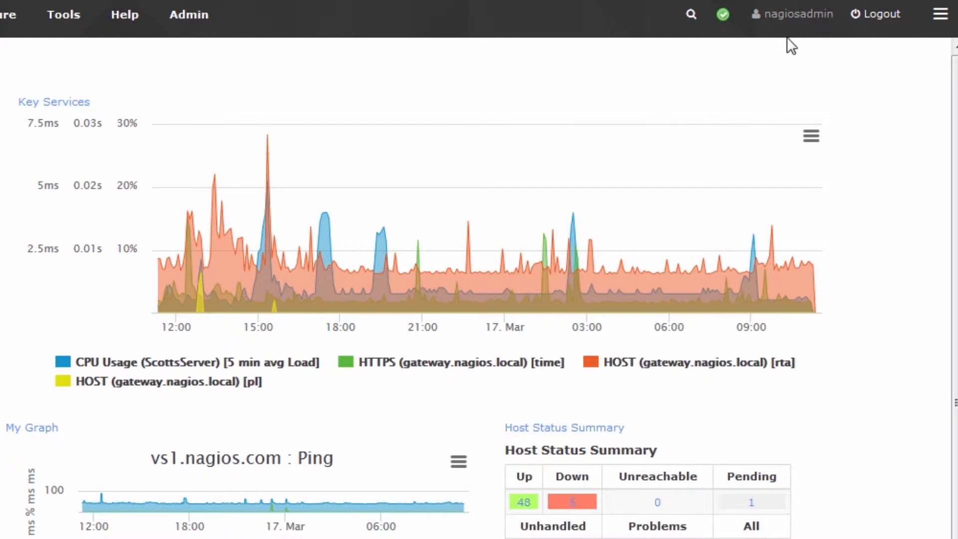
mouse_move(655, 97)
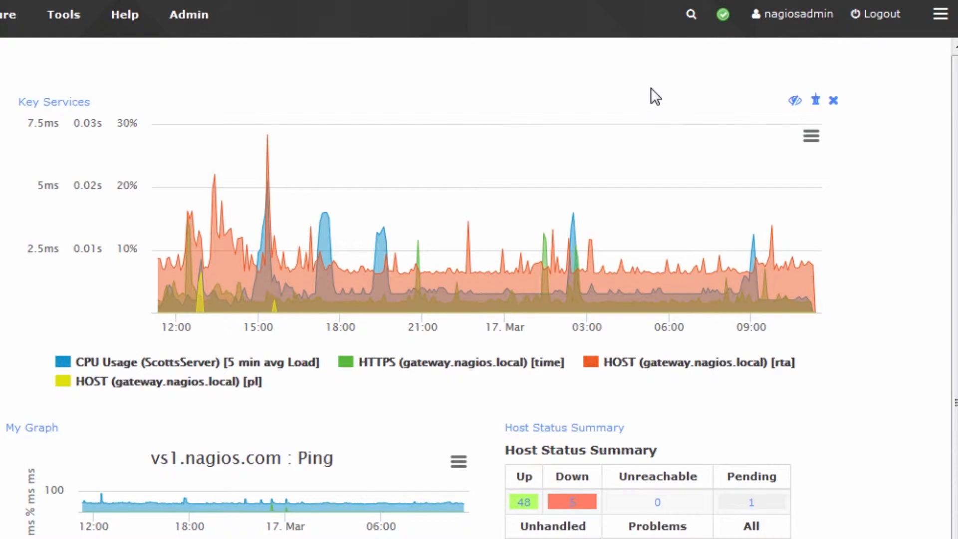
mouse_move(189, 14)
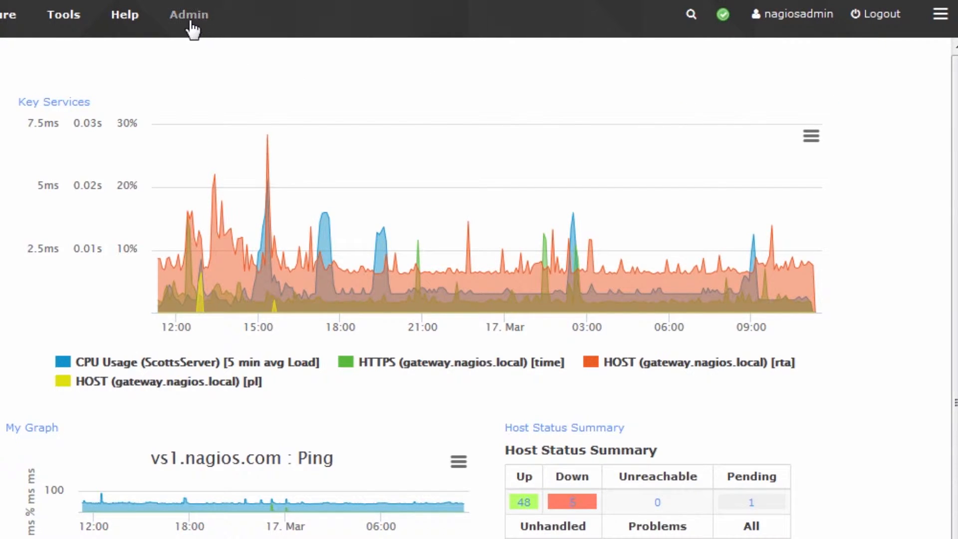
Step: Go to Admin > Manage Users to list the four user accounts
click(188, 13)
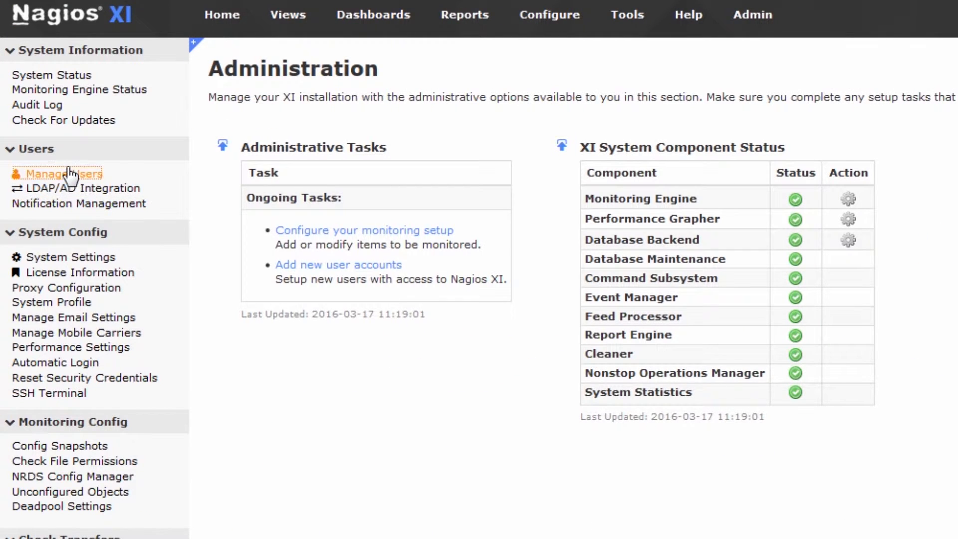
click(64, 174)
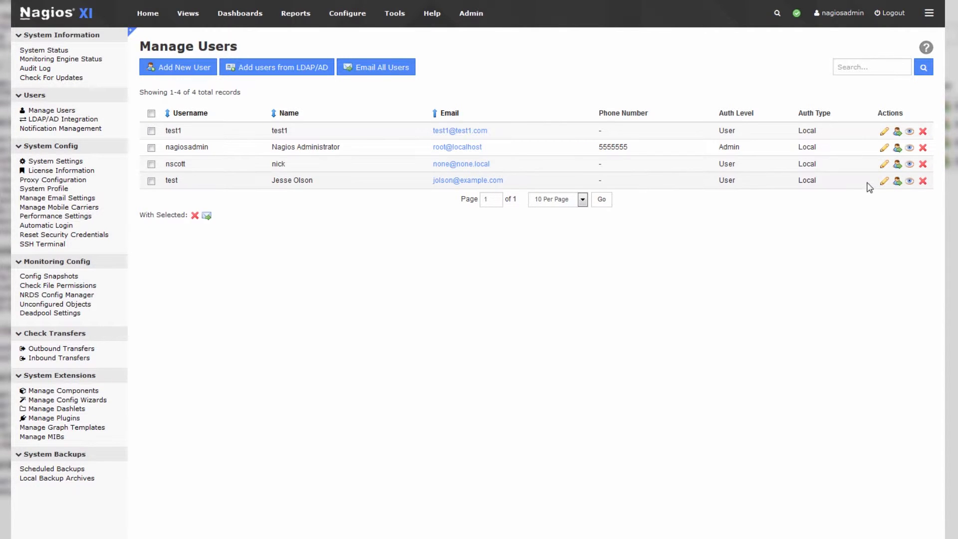
click(885, 181)
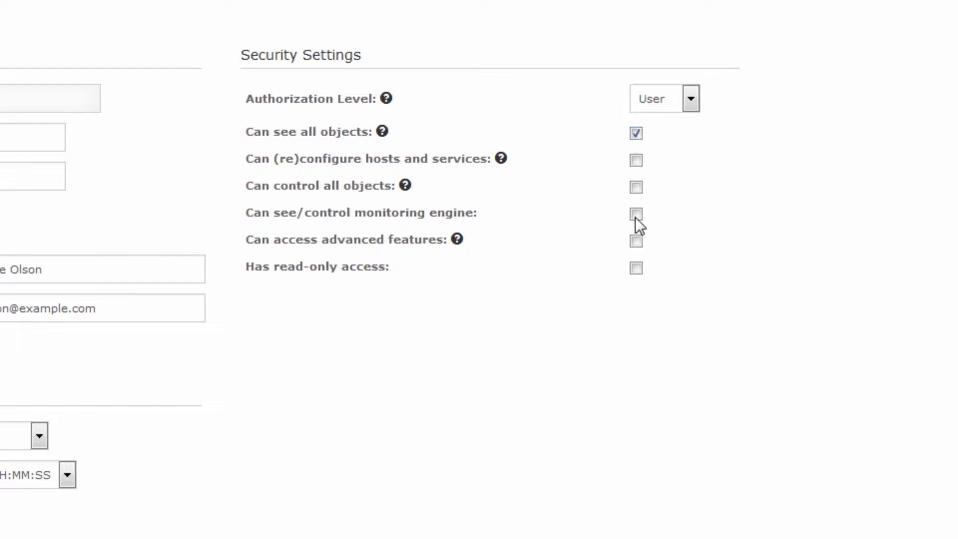
mouse_move(680, 111)
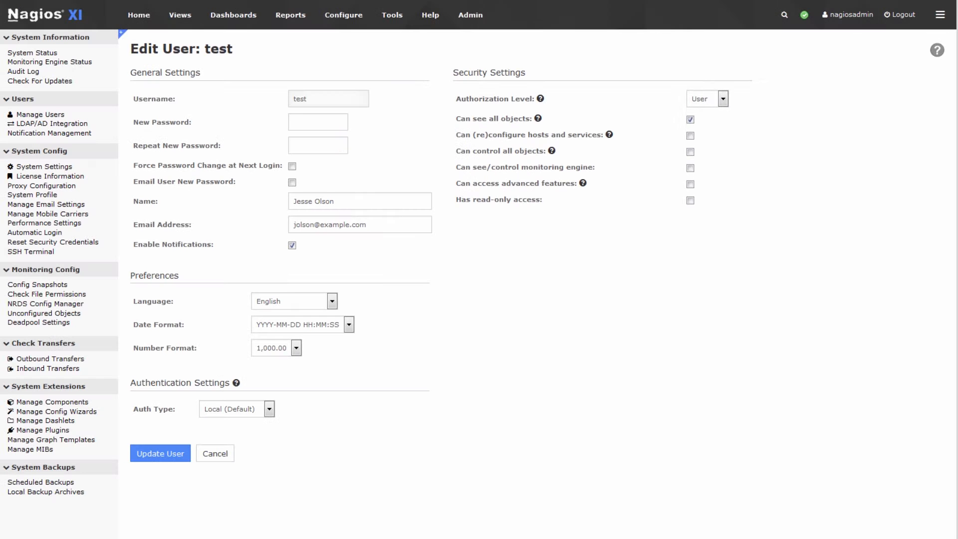
mouse_move(61, 5)
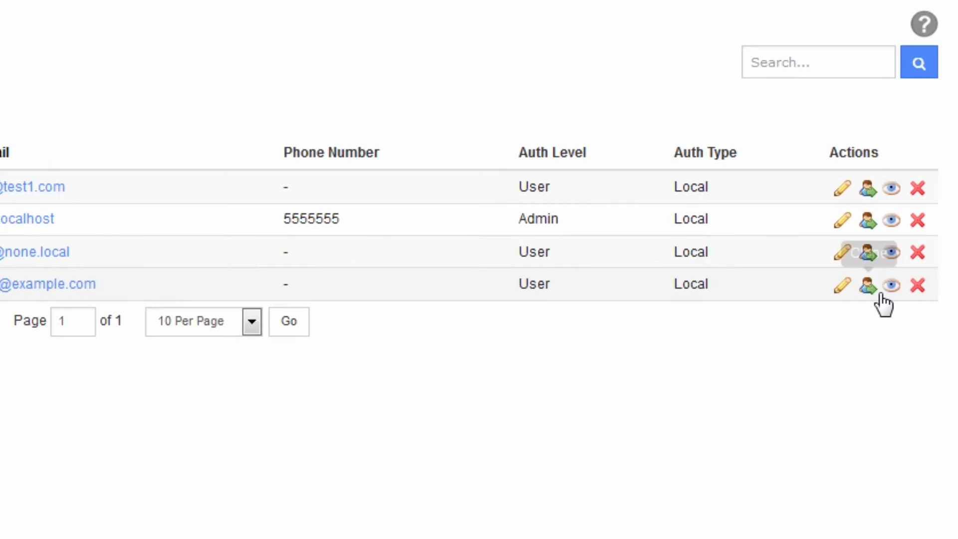
mouse_move(892, 285)
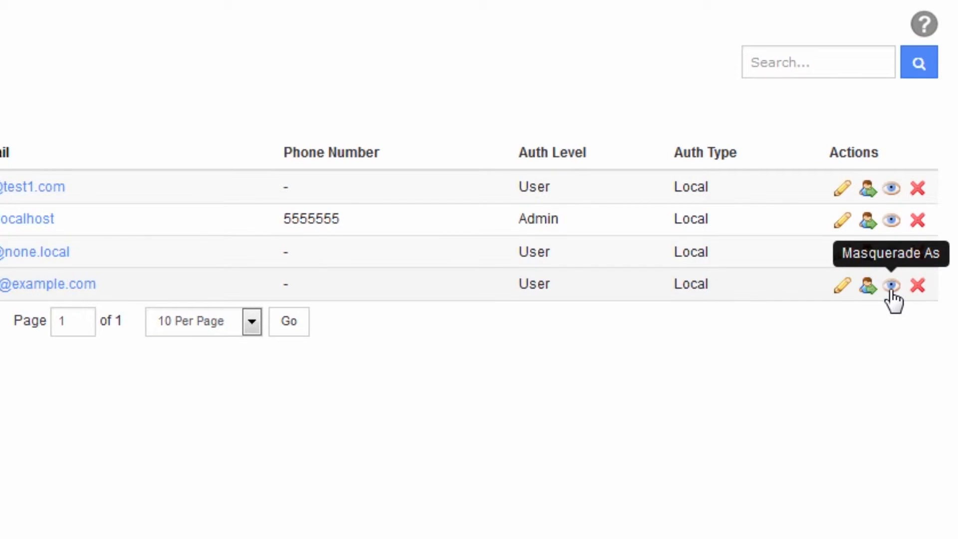
click(891, 285)
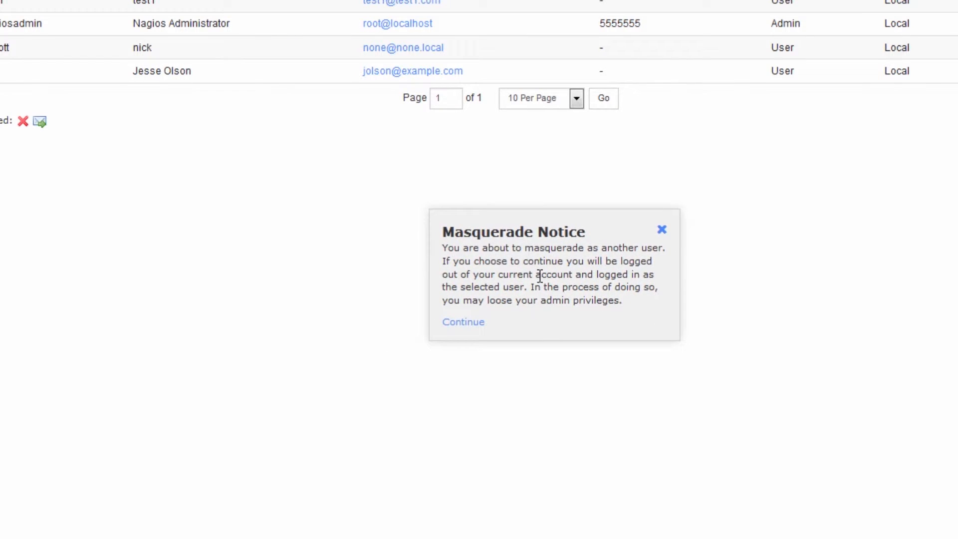
mouse_move(463, 322)
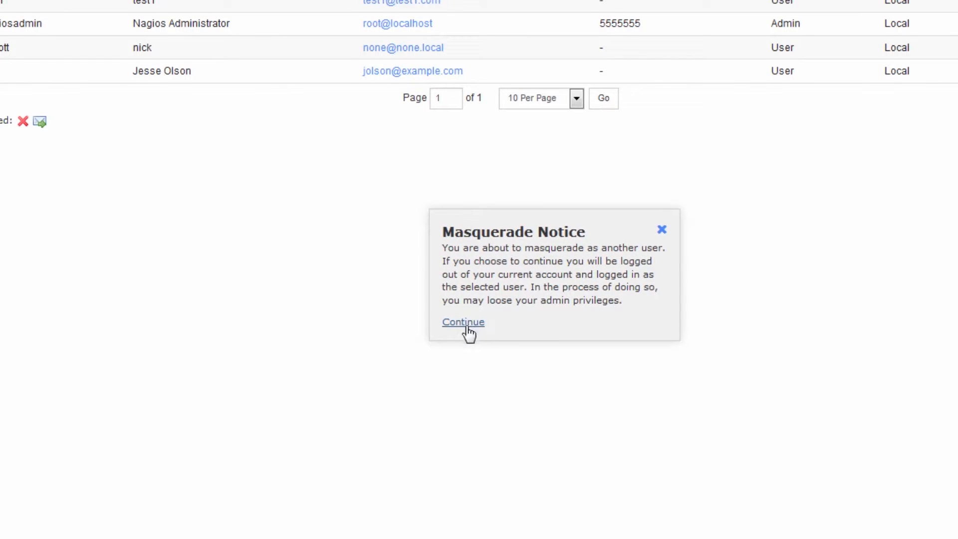
click(462, 322)
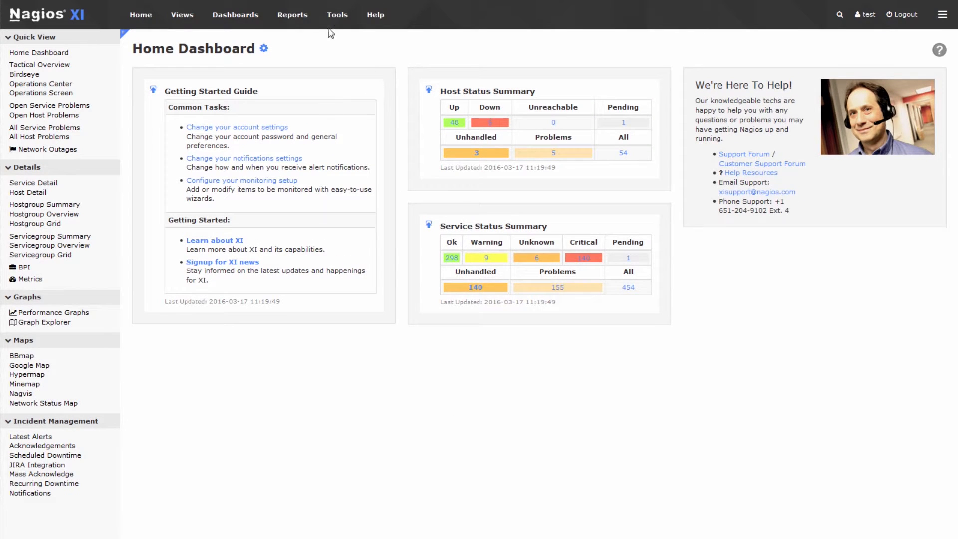
mouse_move(418, 22)
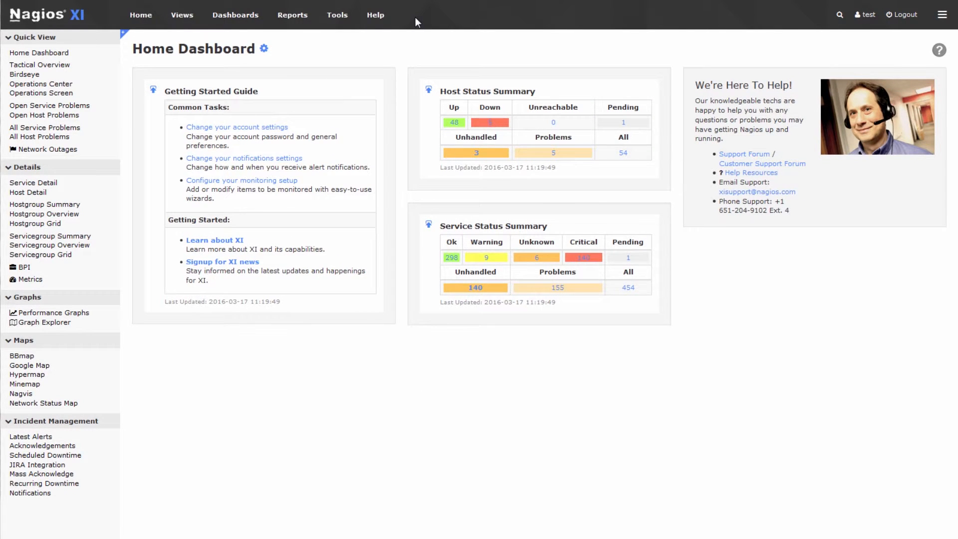
mouse_move(867, 15)
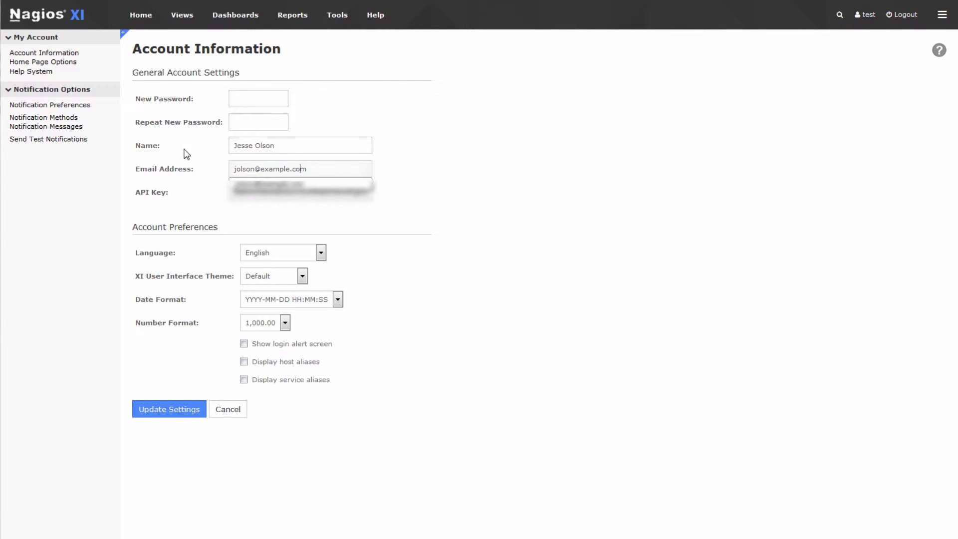
click(139, 15)
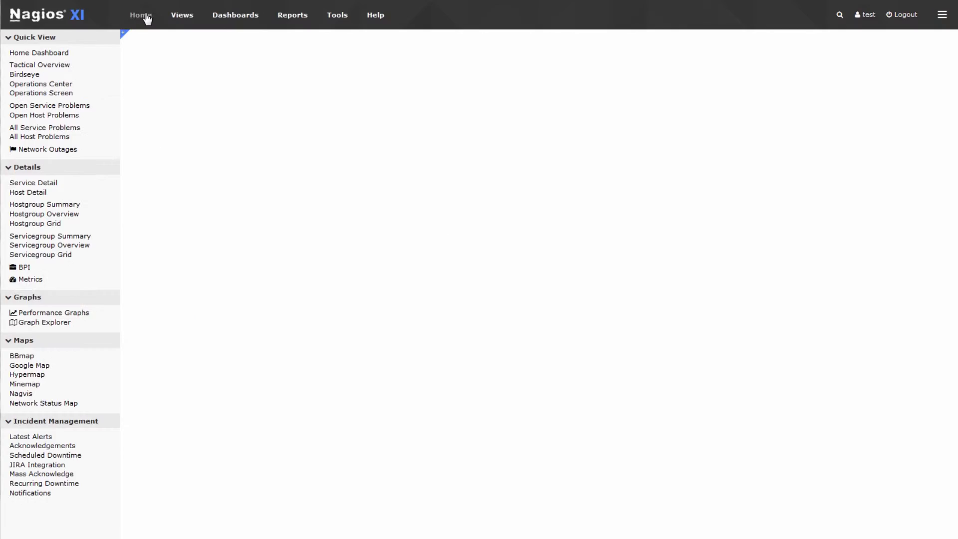
Step: View Host Detail as the basic user, listing all 54 hosts and their statuses
click(28, 193)
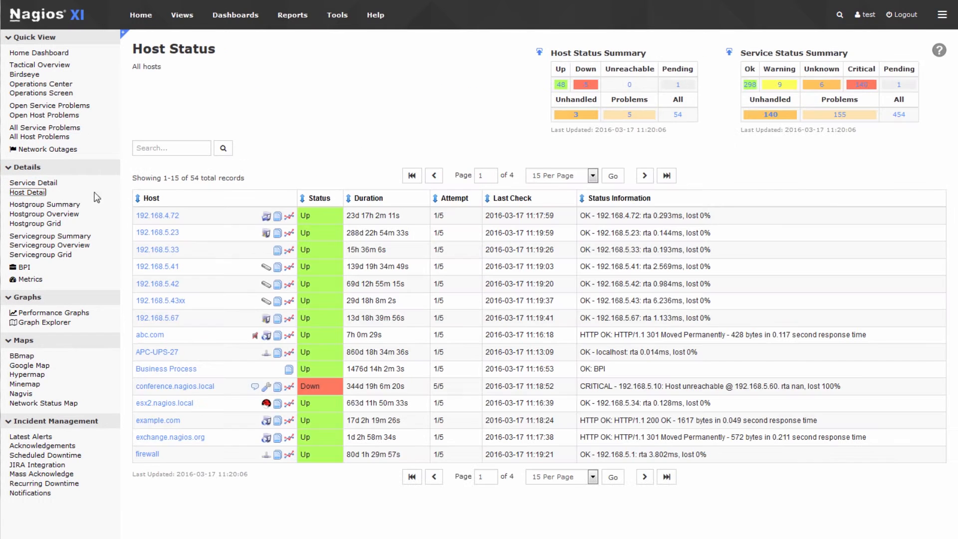
mouse_move(282, 442)
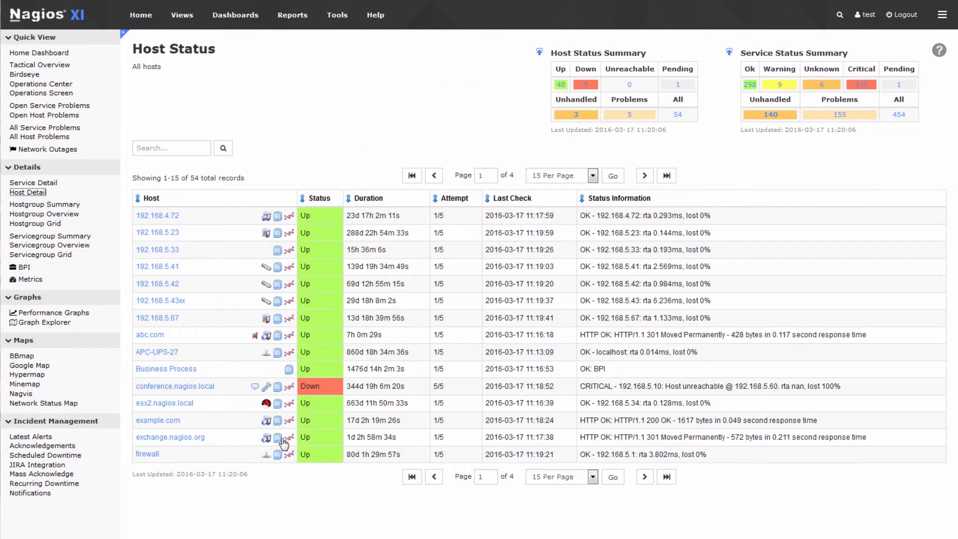
mouse_move(290, 218)
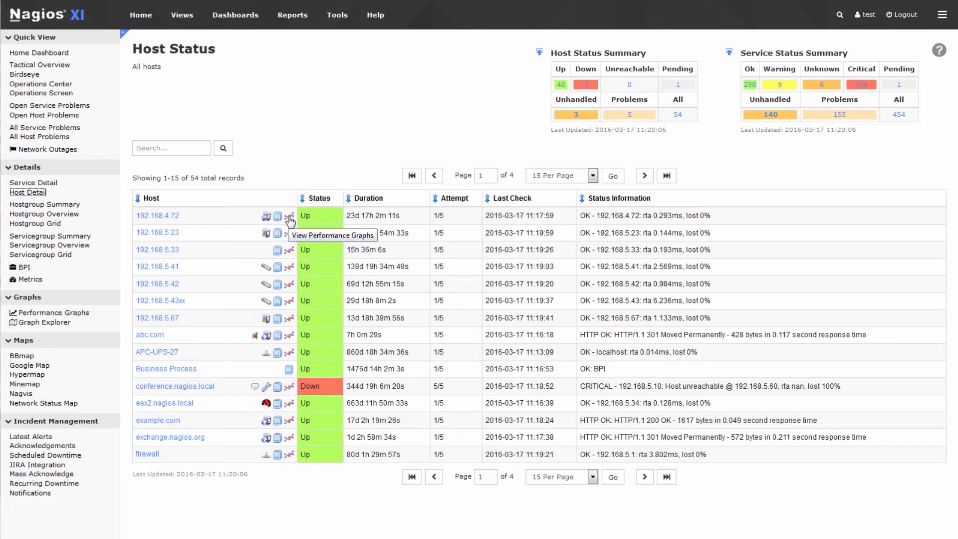
mouse_move(293, 31)
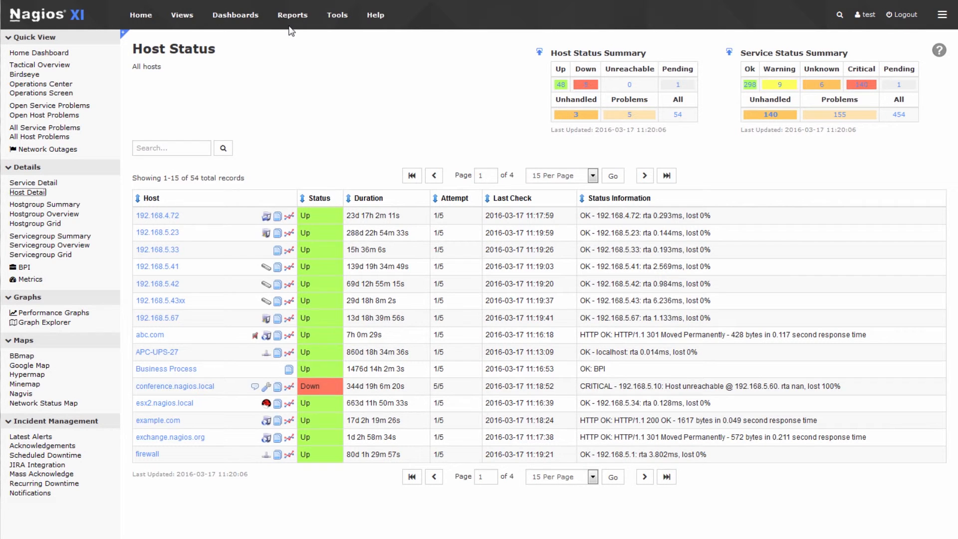